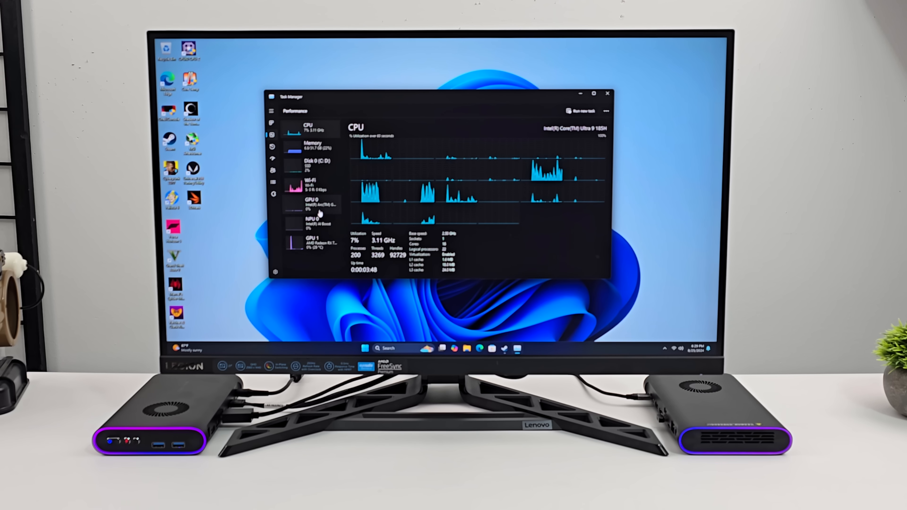
# Select GPU 0, then GPU 1 to show the AMD Radeon RX 7600M XT graphs
pyautogui.click(310, 202)
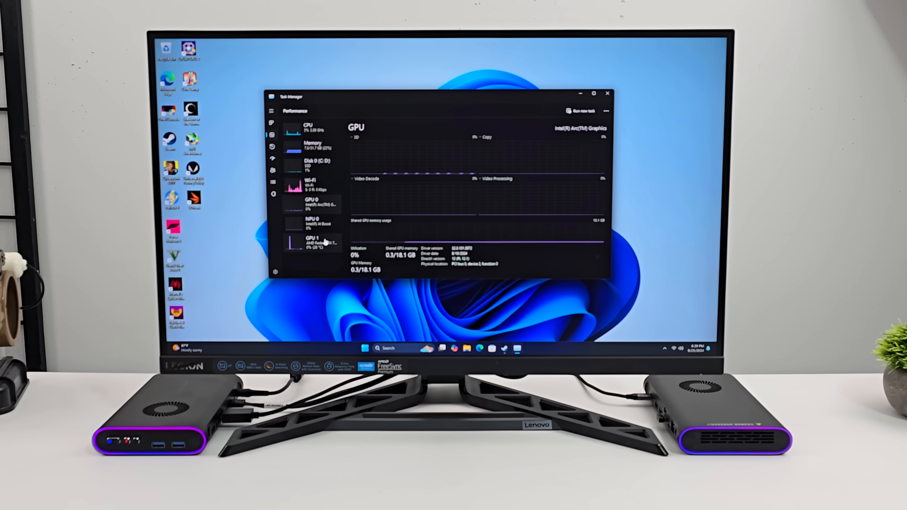
pyautogui.click(309, 240)
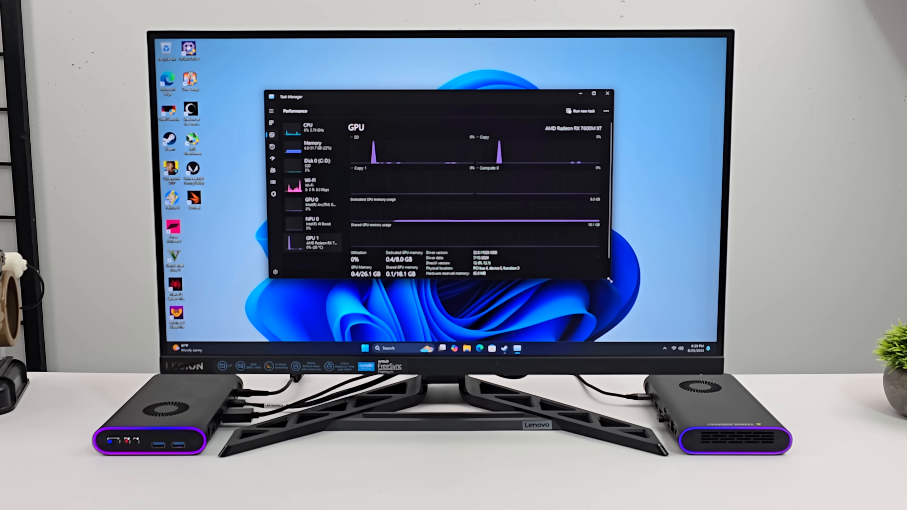